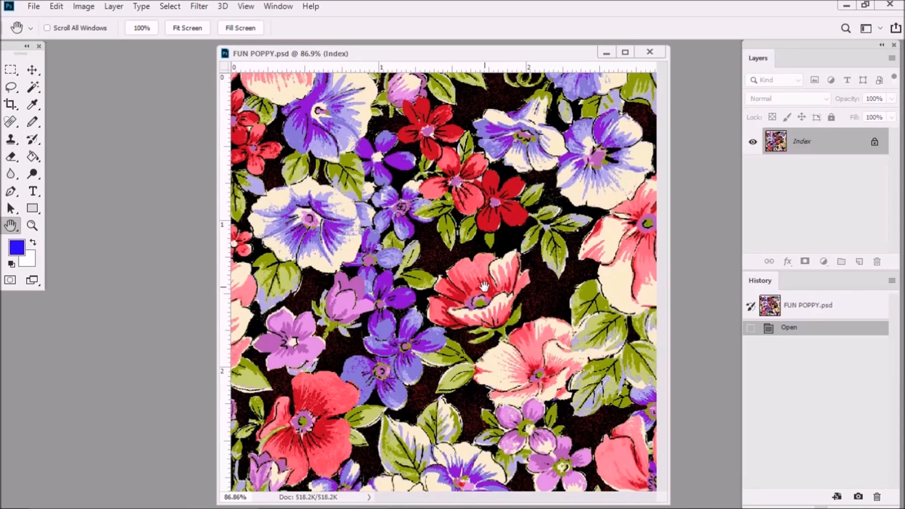
mouse_move(511, 274)
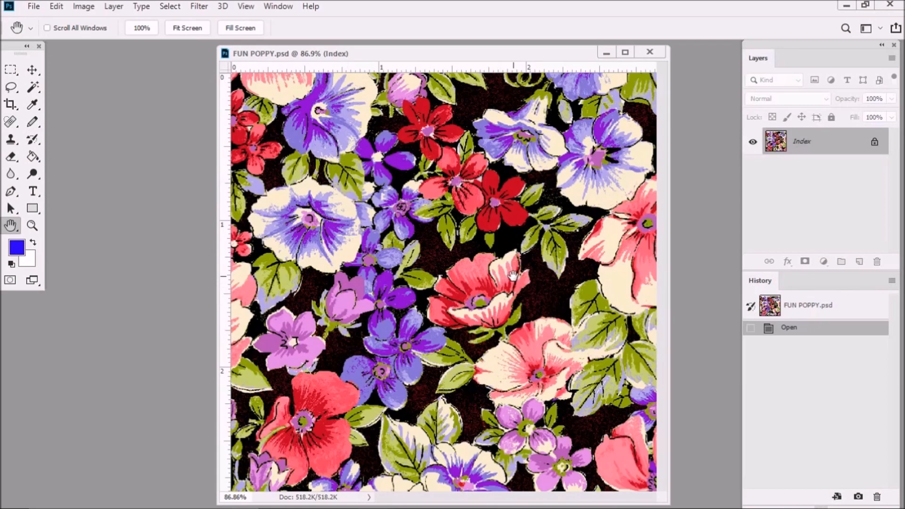
mouse_move(528, 253)
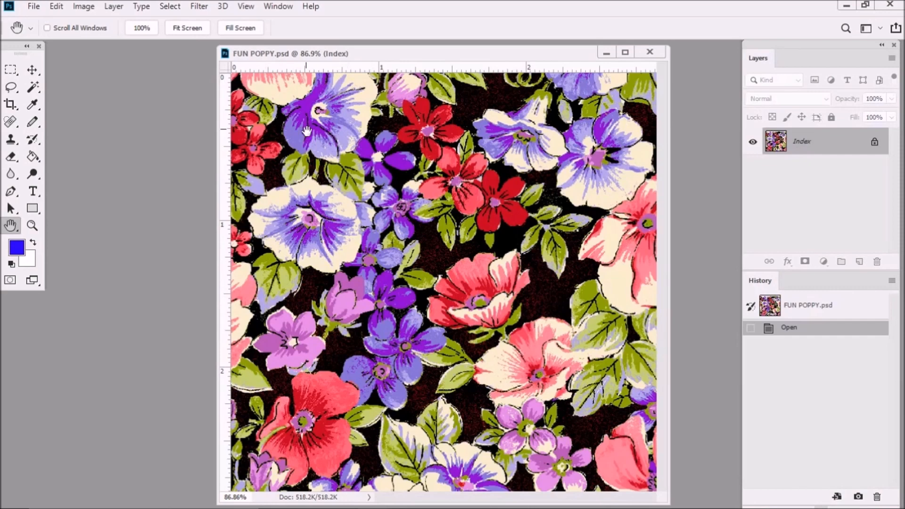
Step: Magnify the FUN POPPY design to 200% to reveal the stray red specks
left_click(245, 6)
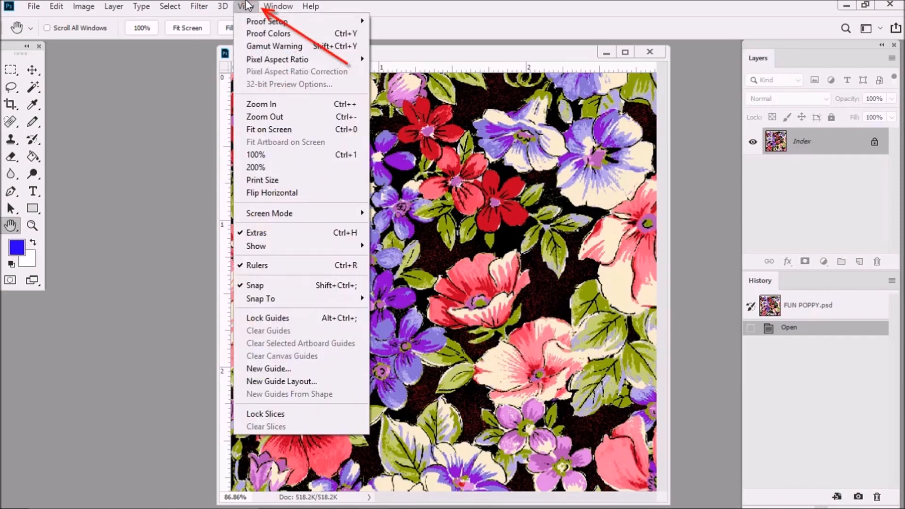
mouse_move(260, 168)
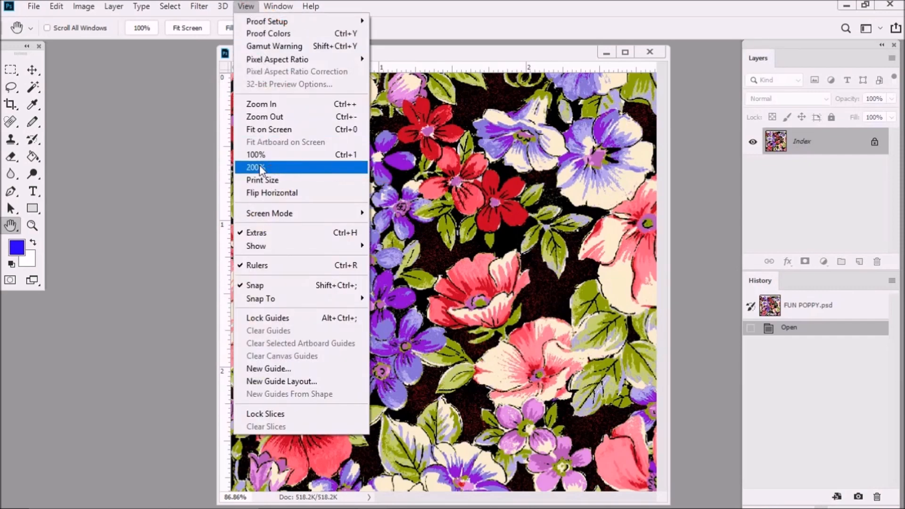
left_click(256, 168)
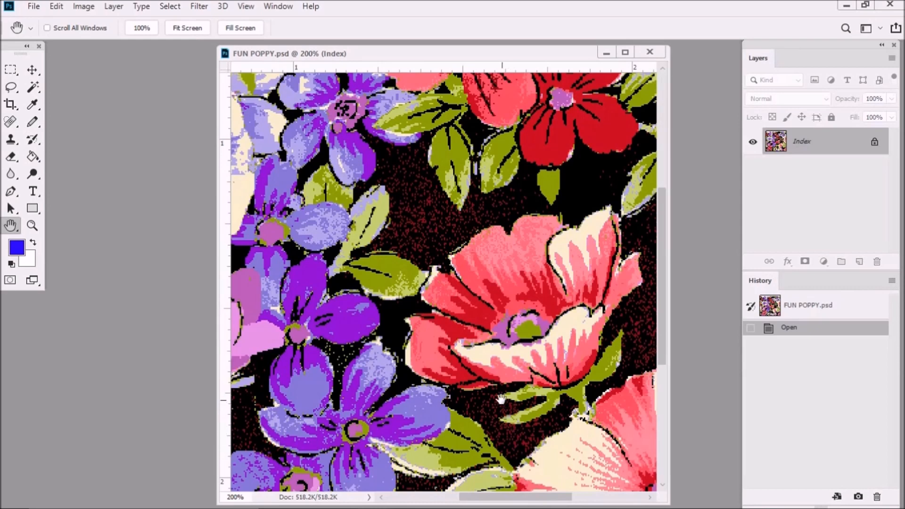
mouse_move(444, 264)
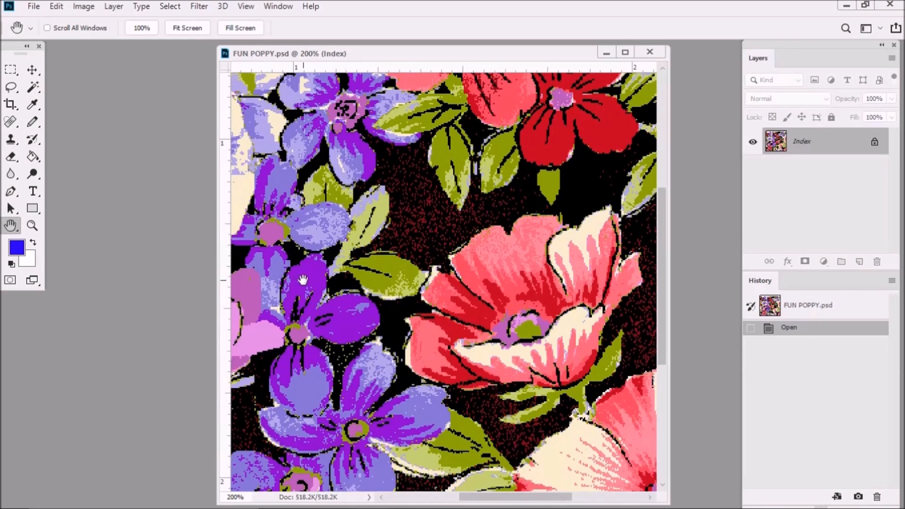
Step: Set foreground and background to #000000 and pencil a black dot over red specks
left_click(16, 246)
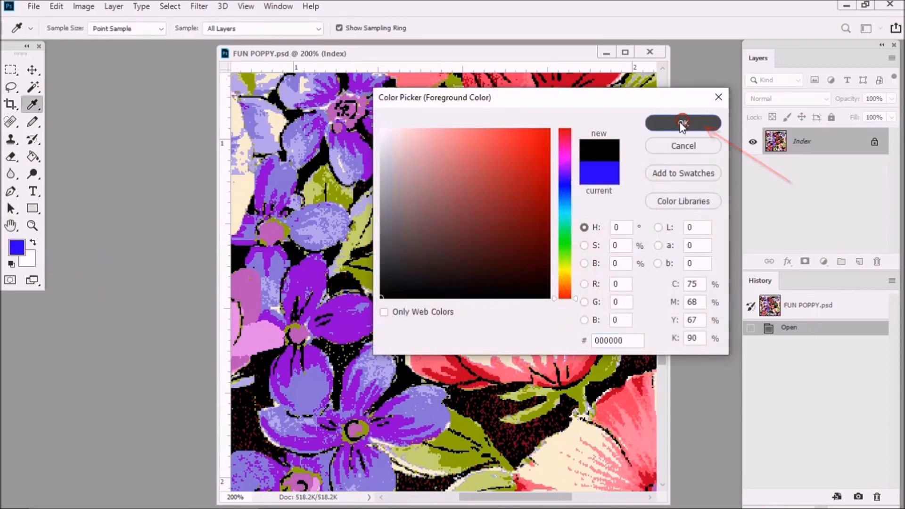
left_click(683, 123)
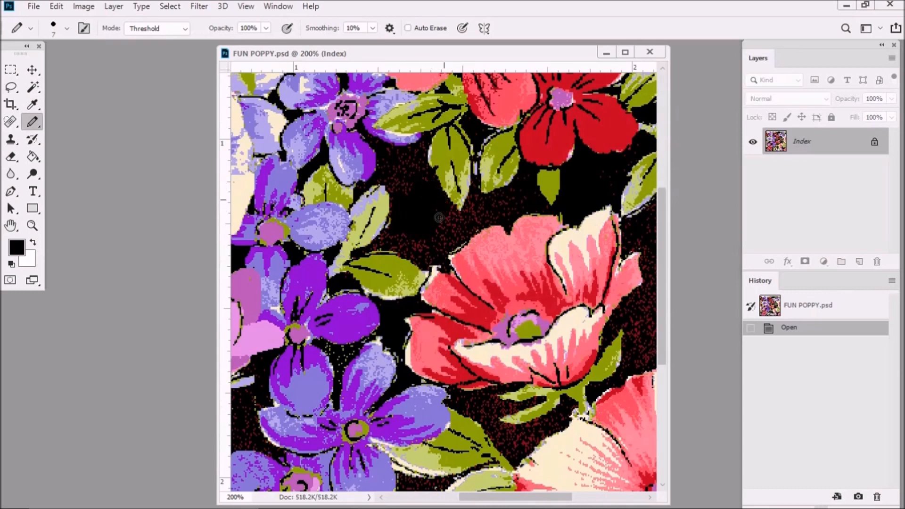
left_click(437, 229)
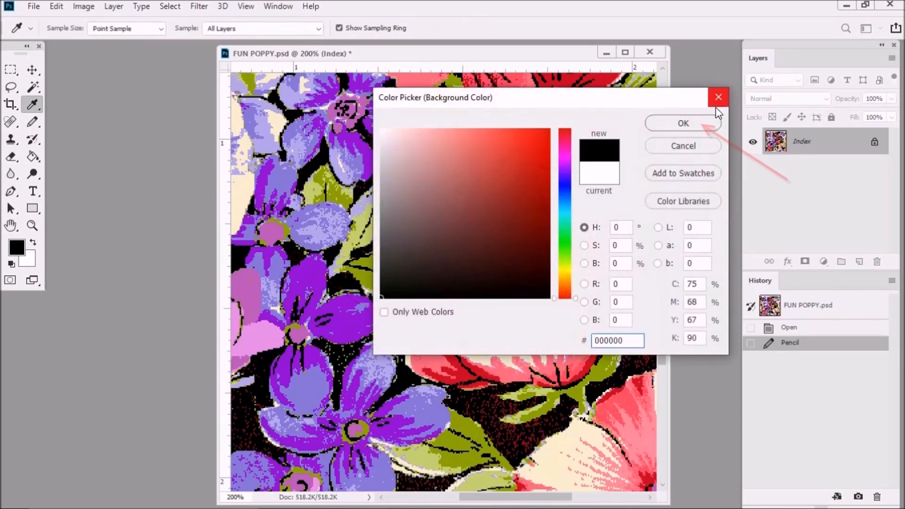
left_click(683, 123)
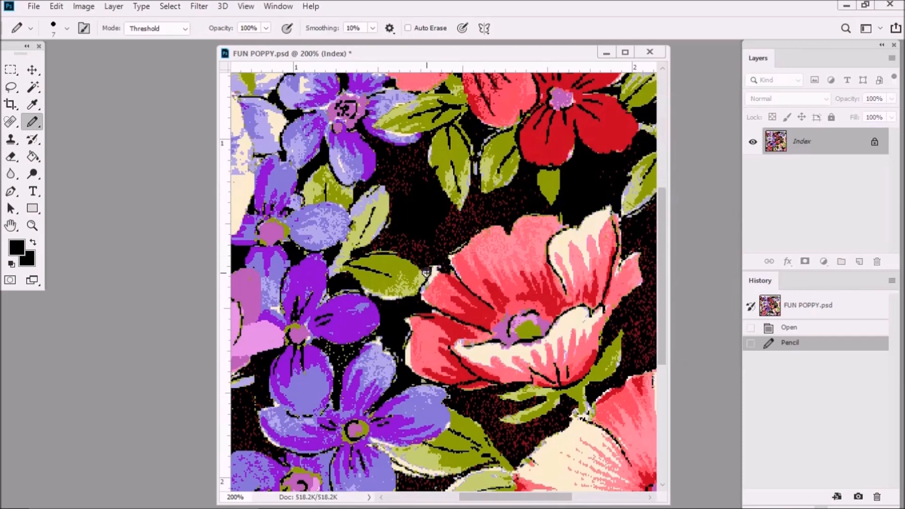
mouse_move(432, 262)
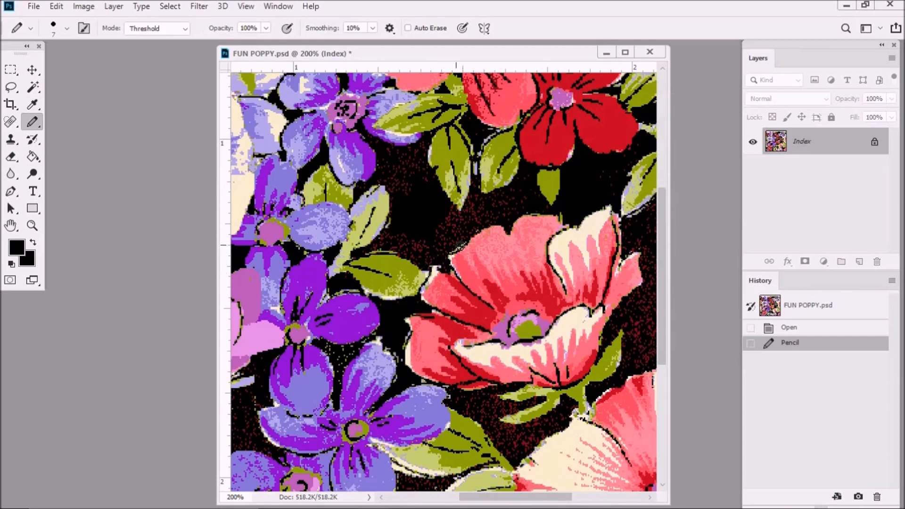
left_click(84, 7)
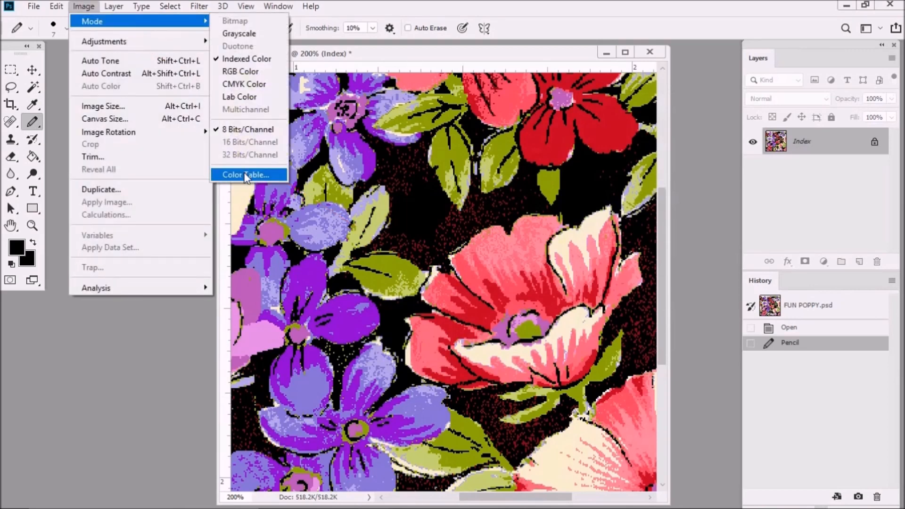
left_click(245, 174)
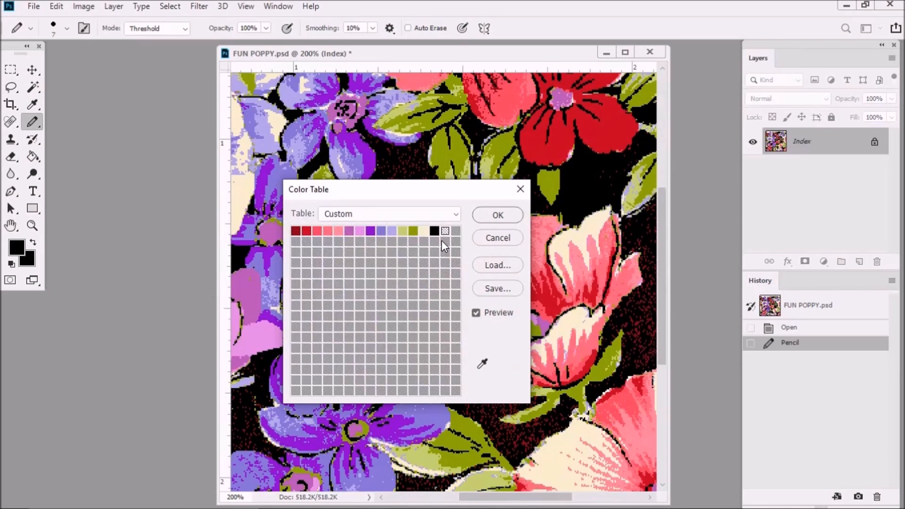
mouse_move(448, 253)
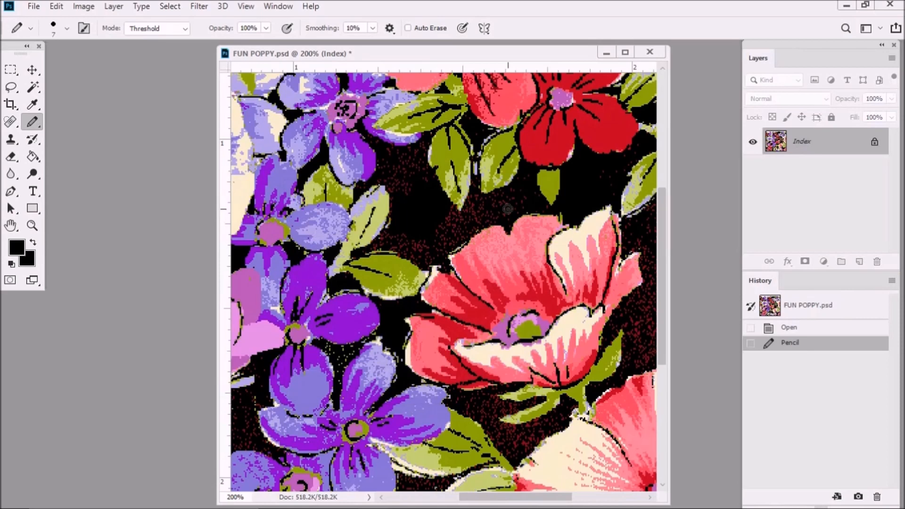
mouse_move(180, 91)
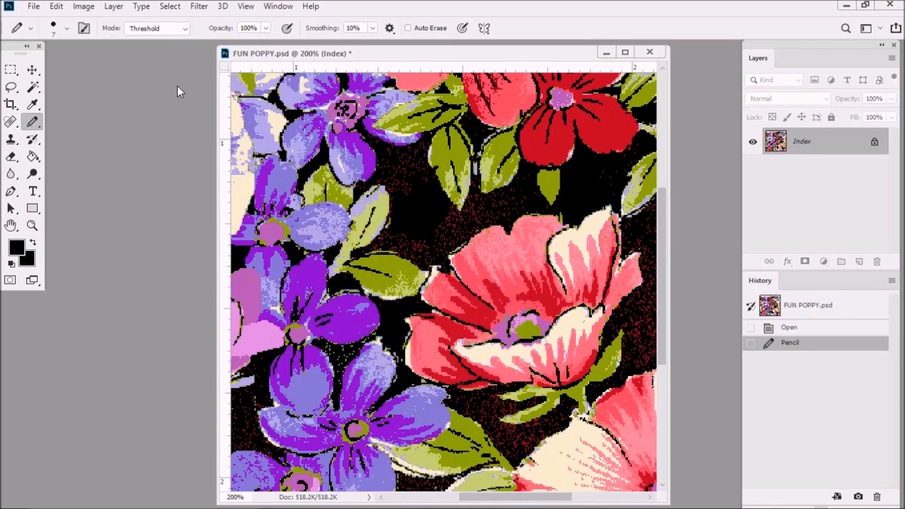
Step: Convert to RGB, then back to Indexed Color with Exact palette and Transparency off
left_click(83, 6)
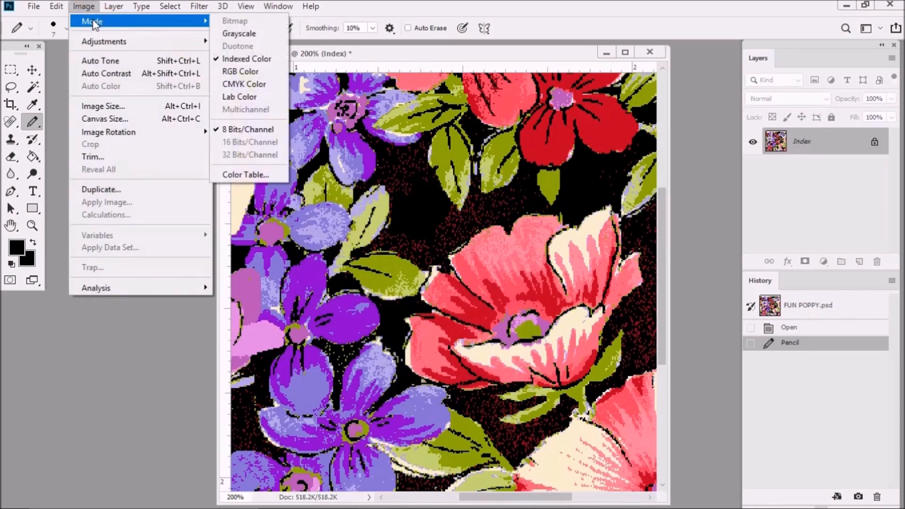
left_click(240, 70)
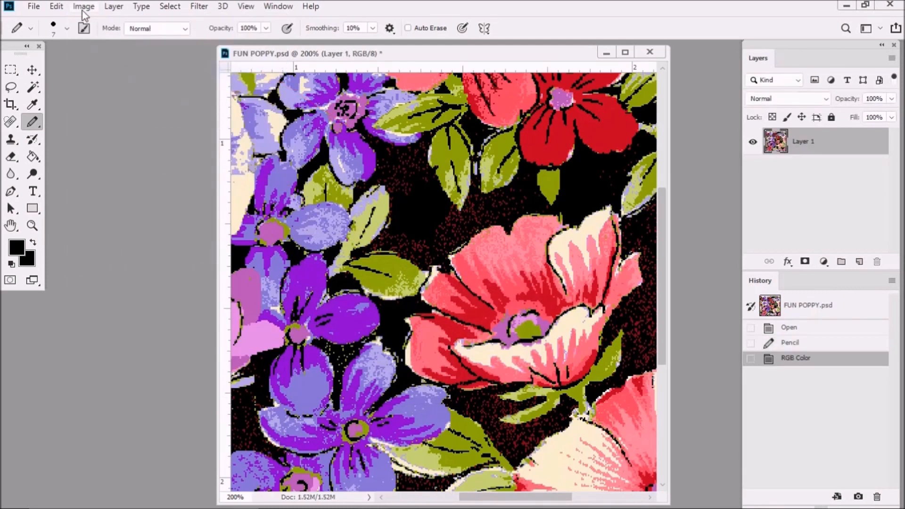
left_click(83, 7)
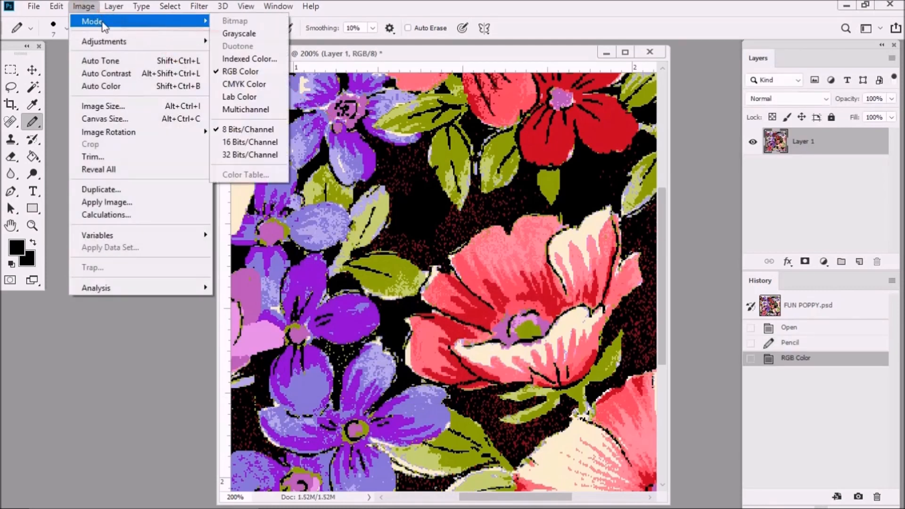
left_click(249, 58)
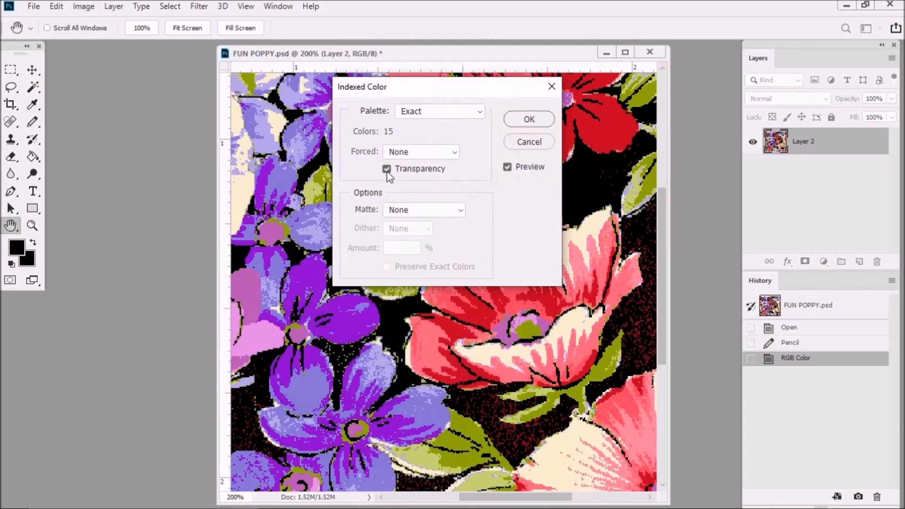
left_click(386, 168)
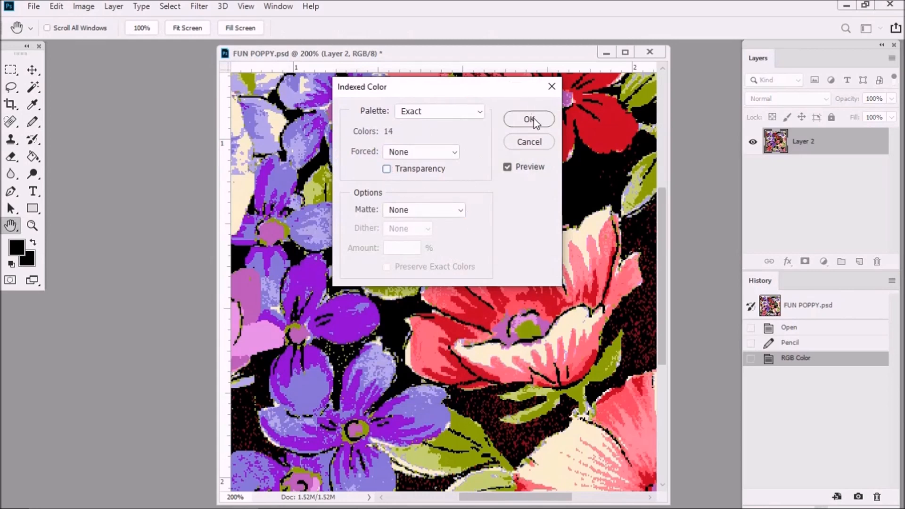
left_click(528, 119)
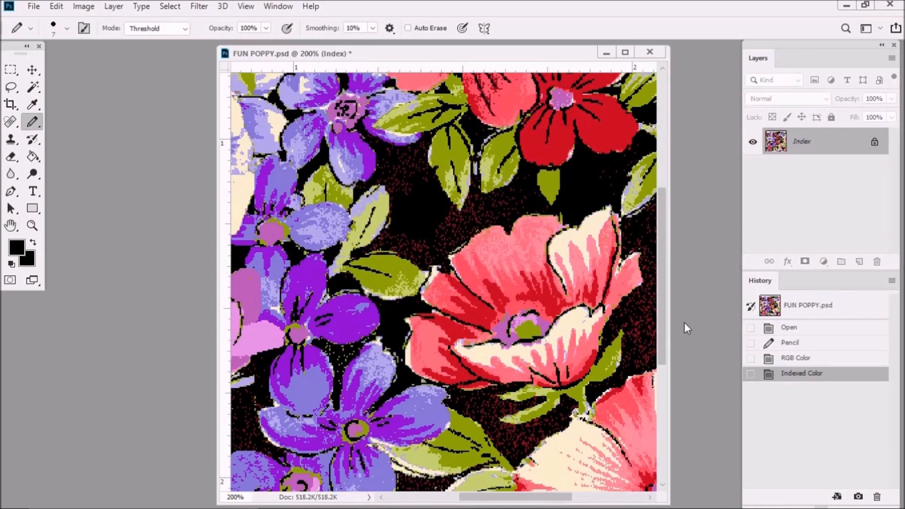
Step: Select every black background pixel with the Magic Wand at Tolerance 0, non-contiguous
left_click(32, 87)
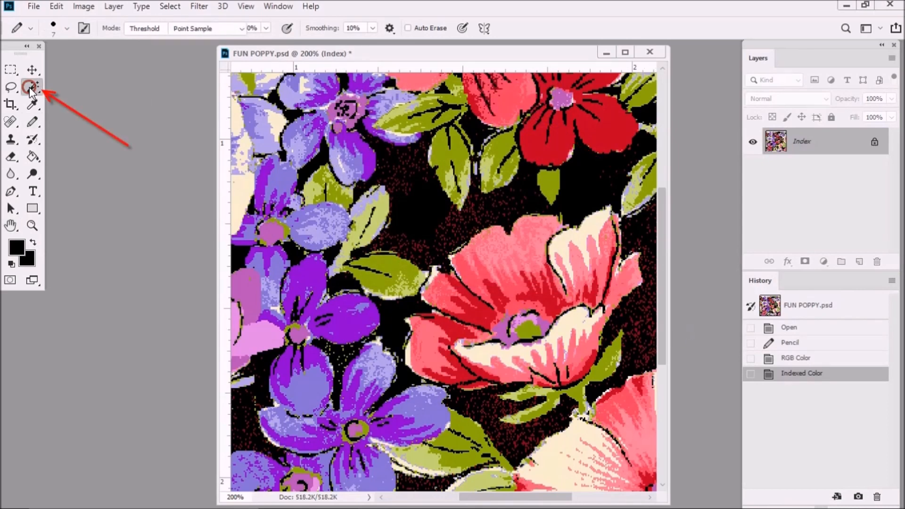
left_click(32, 87)
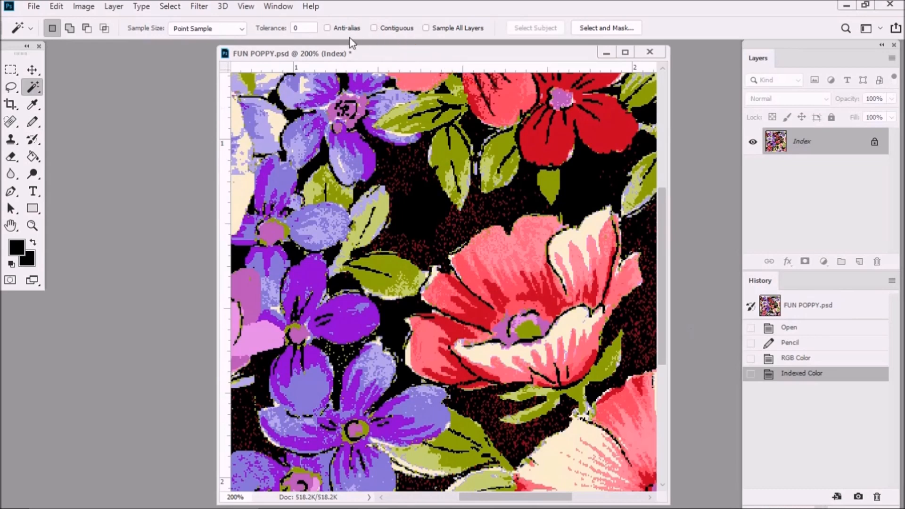
mouse_move(329, 40)
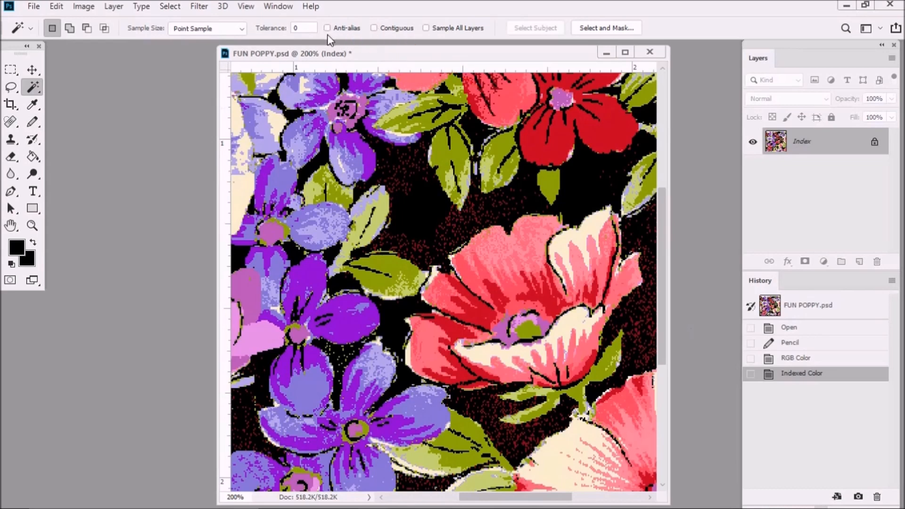
mouse_move(238, 58)
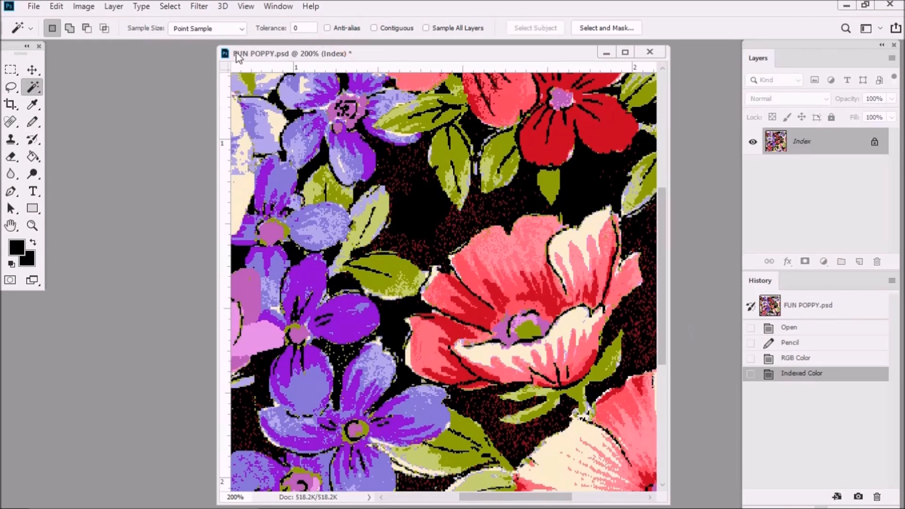
mouse_move(231, 78)
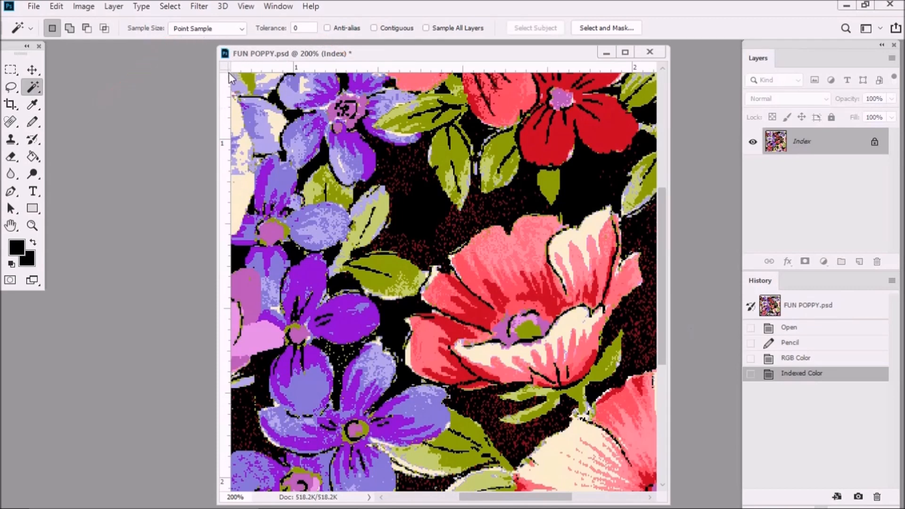
mouse_move(423, 217)
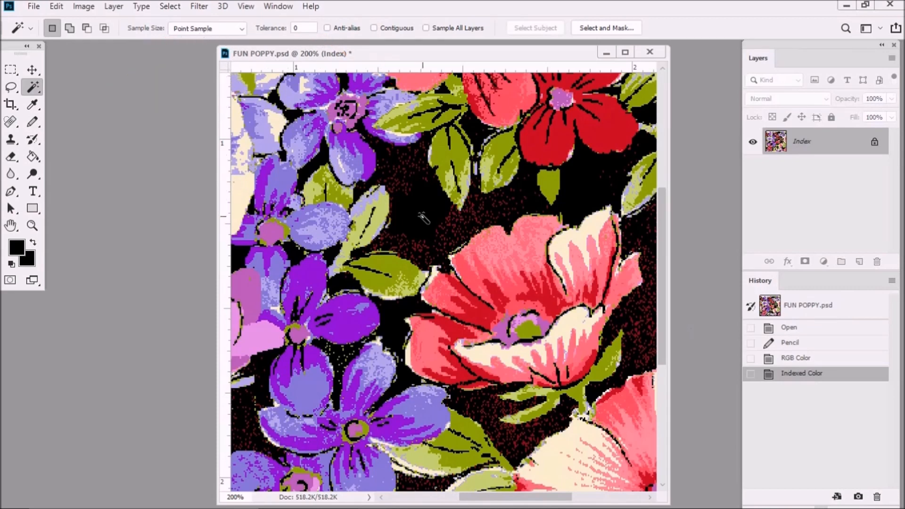
left_click(424, 220)
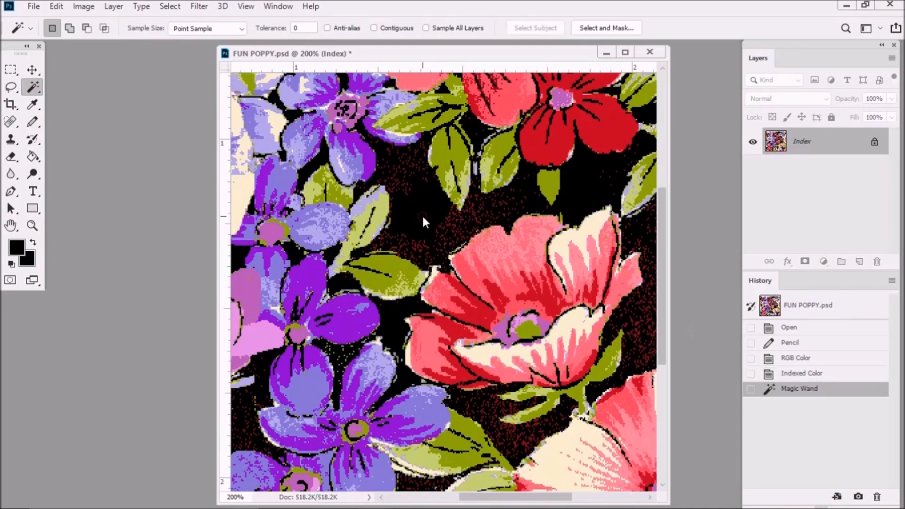
left_click(424, 222)
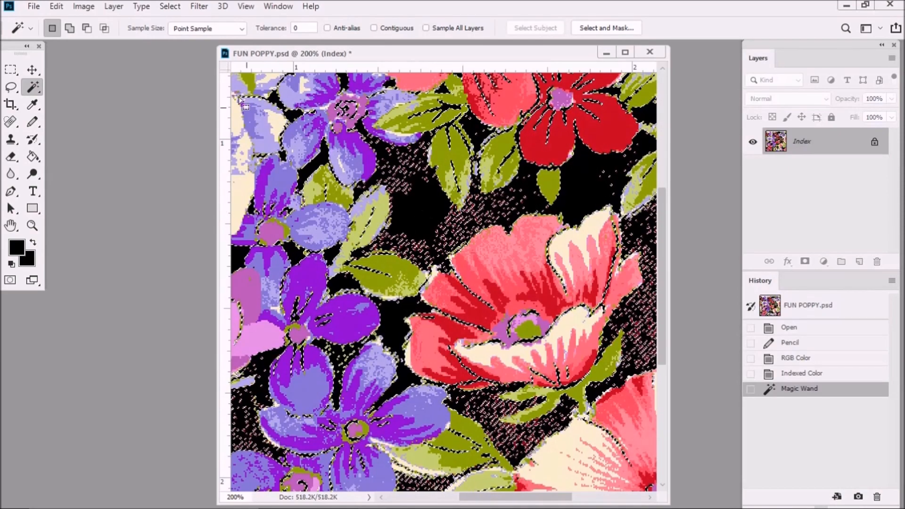
Step: Smooth the black-ground selection by 1 pixel and clear it to remove the red specks
left_click(169, 7)
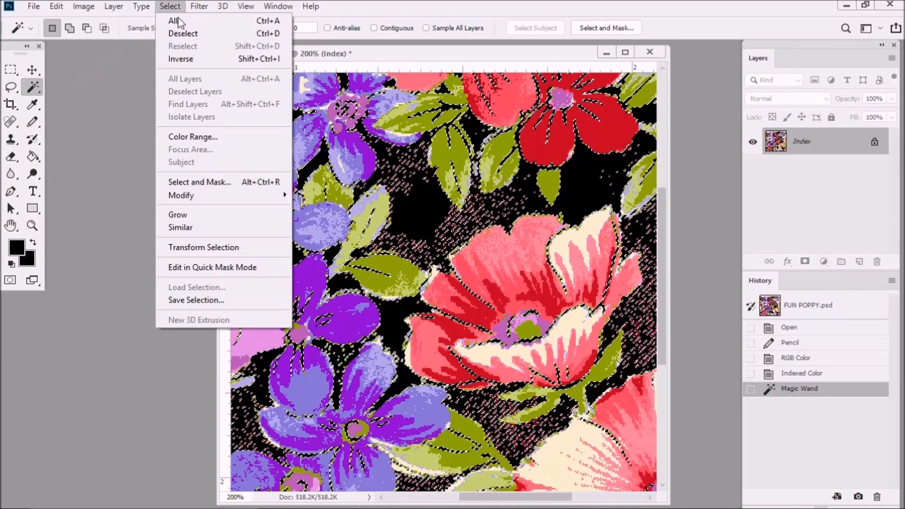
mouse_move(181, 195)
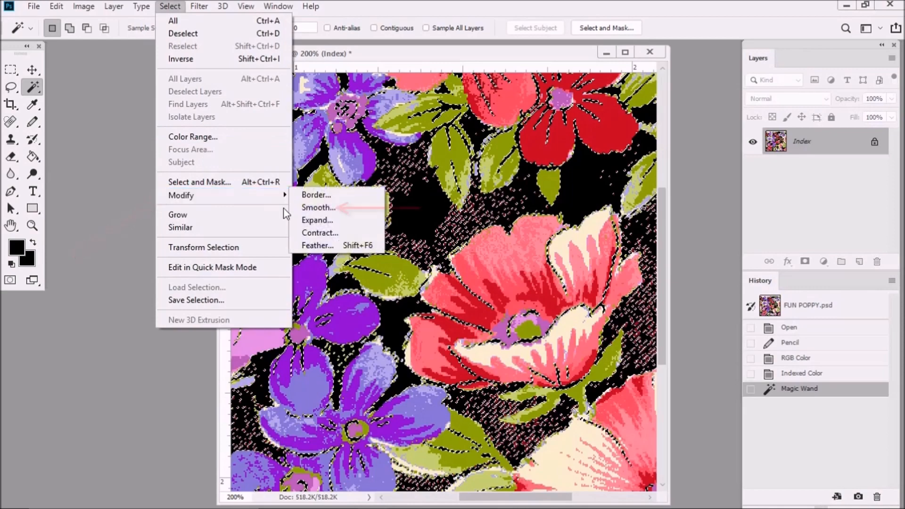
left_click(318, 207)
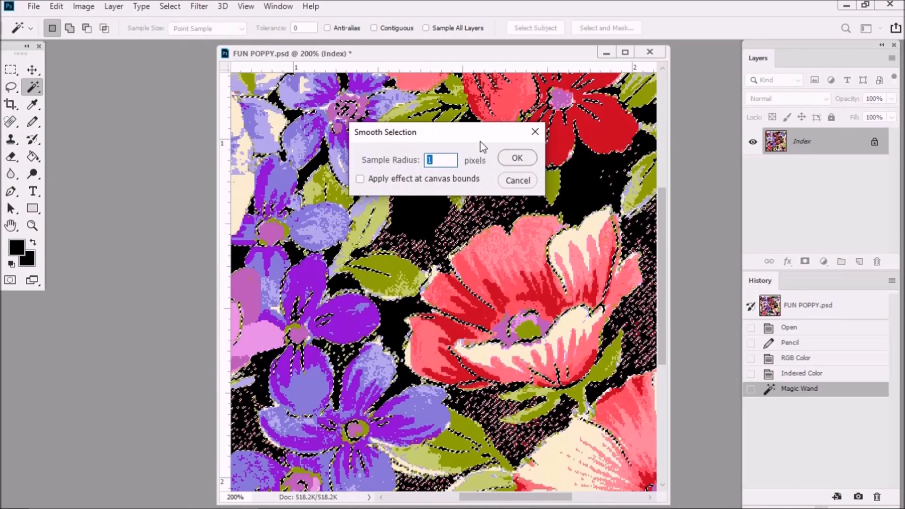
left_click(516, 158)
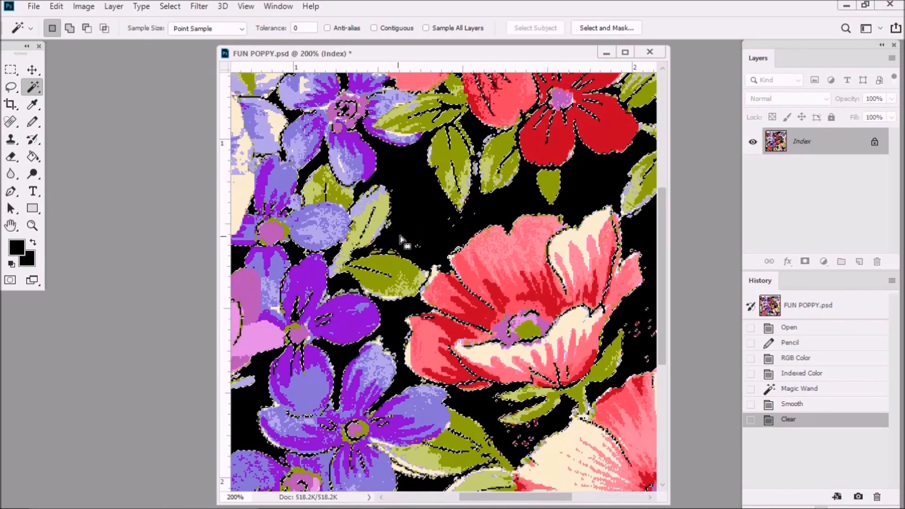
Step: Deselect to drop the selection outline from the cleaned design
left_click(168, 7)
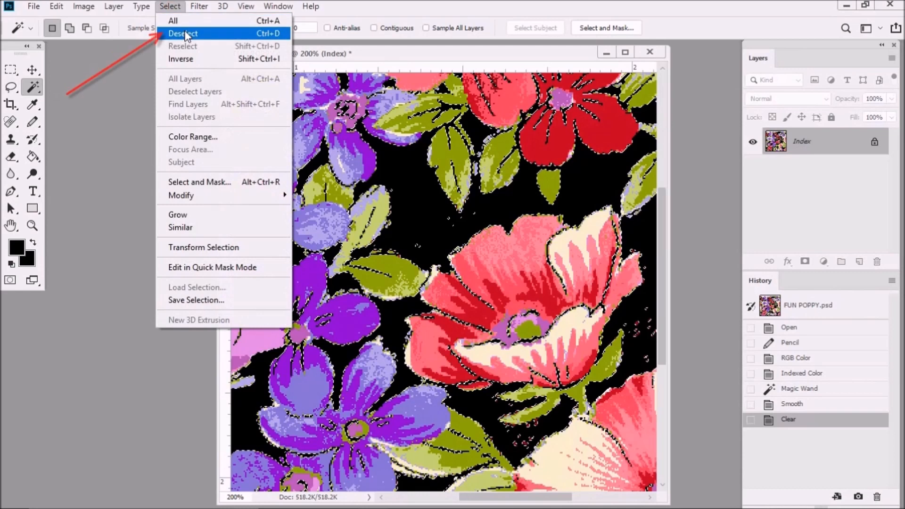
left_click(183, 33)
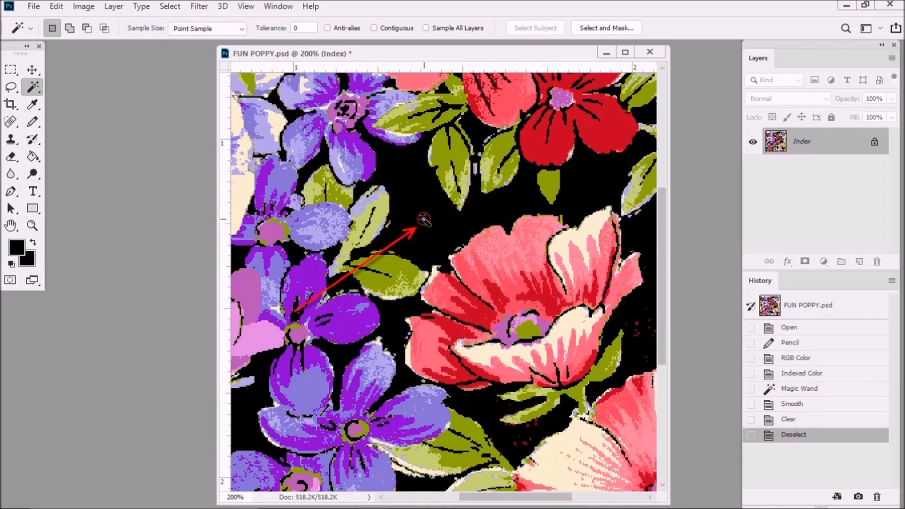
Step: Reselect the black ground with the Magic Wand and expand the selection by 1 pixel
left_click(424, 221)
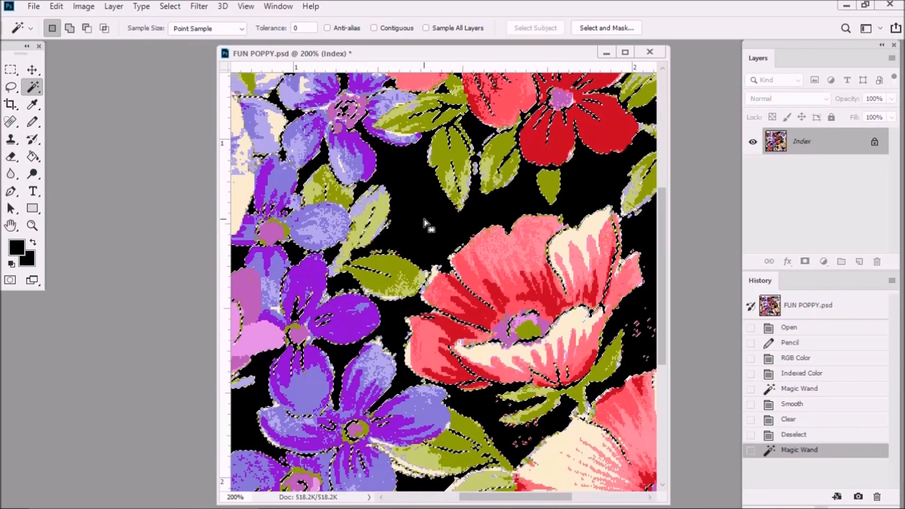
left_click(169, 6)
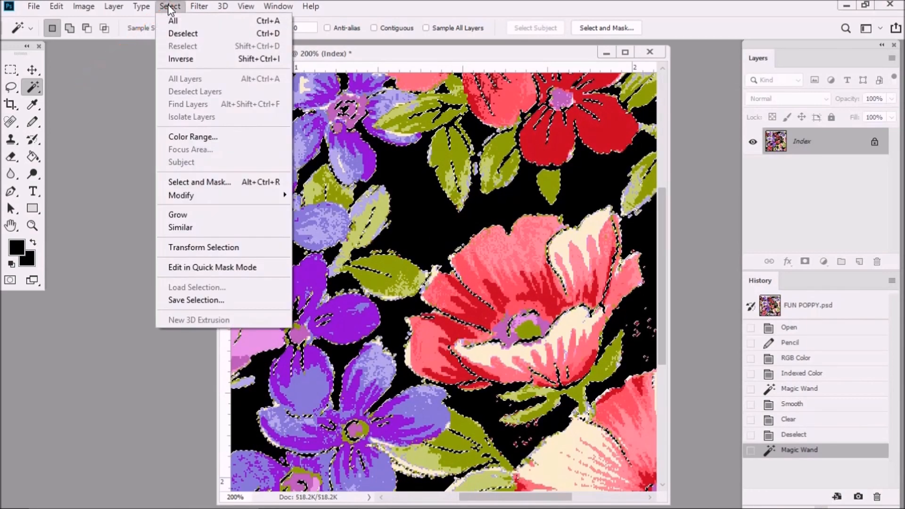
mouse_move(181, 195)
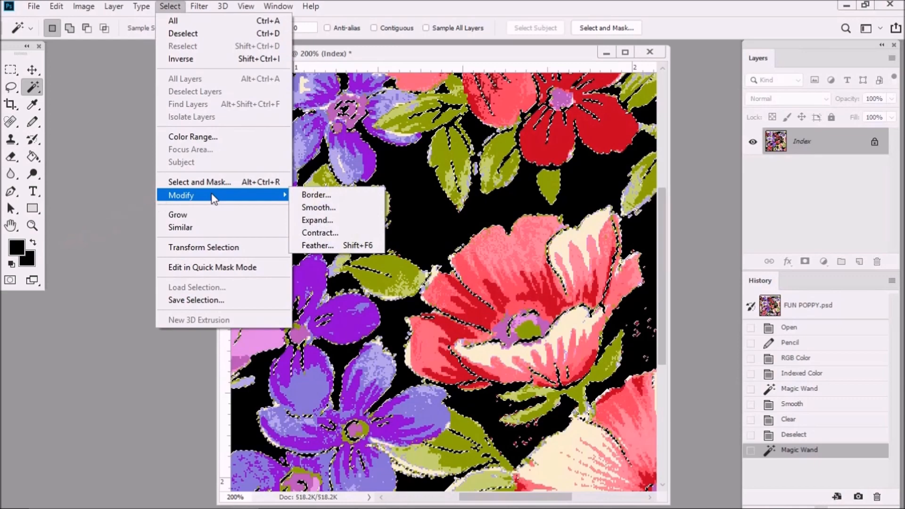
left_click(317, 219)
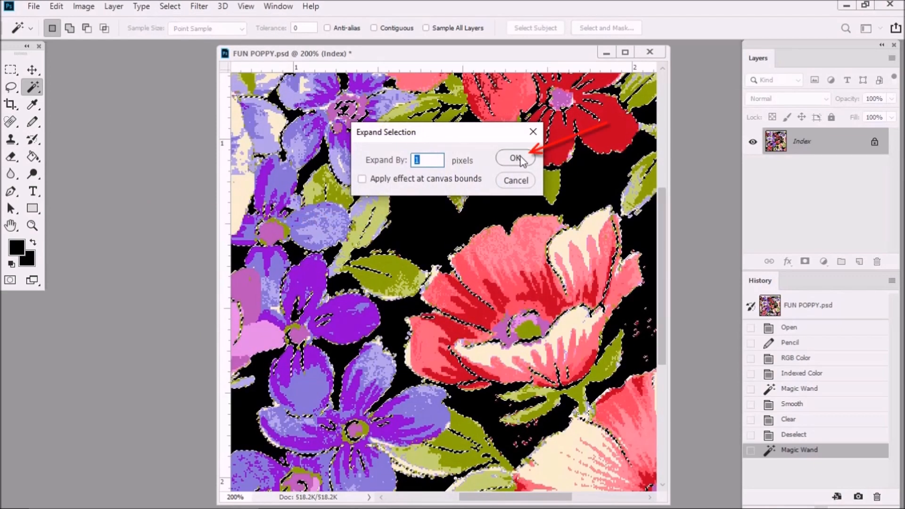
left_click(515, 159)
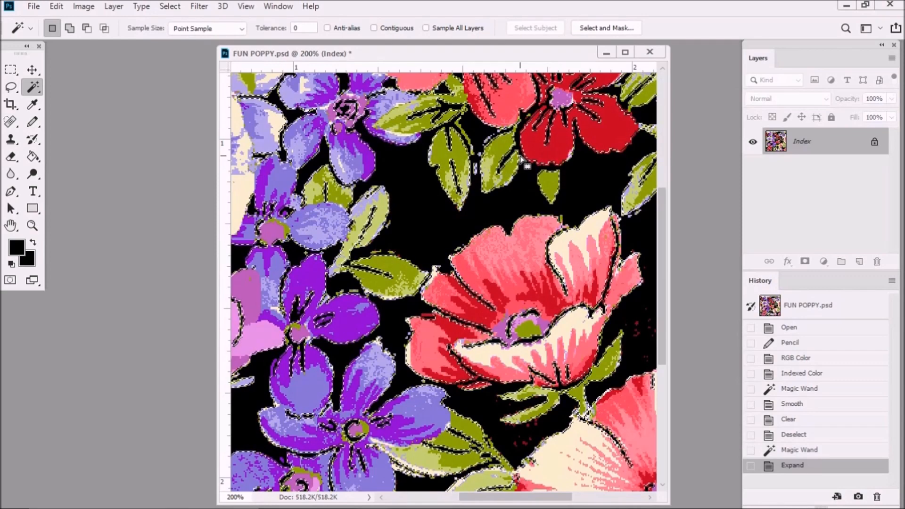
Step: Contract the selection by 2 pixels and clear its contents to tidy the black ground
left_click(169, 6)
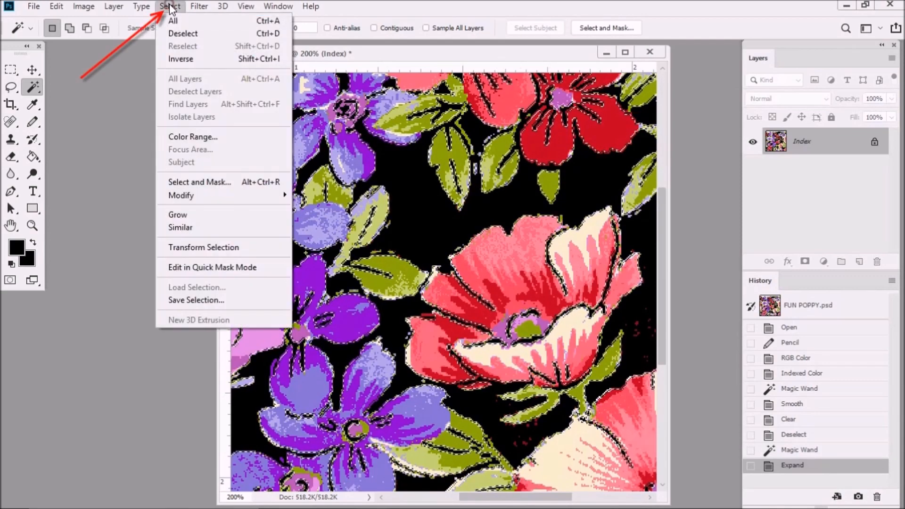
mouse_move(181, 195)
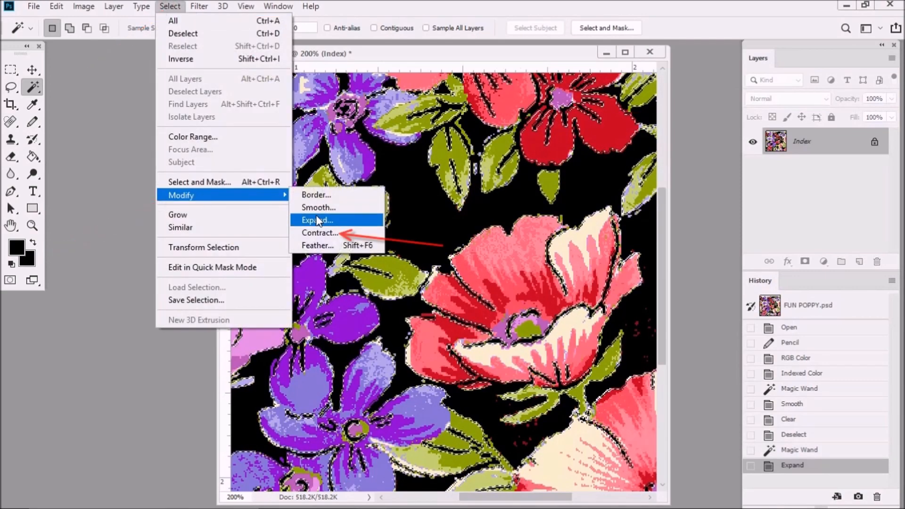
left_click(321, 232)
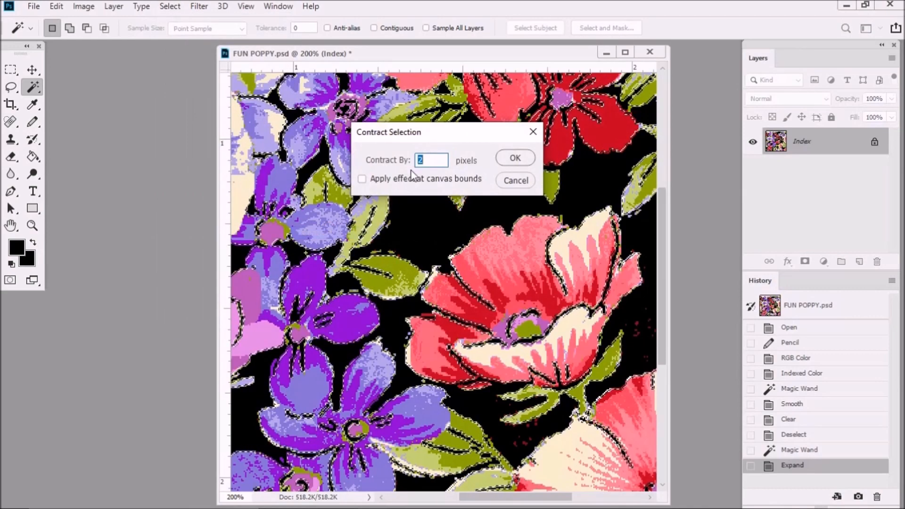
left_click(430, 160)
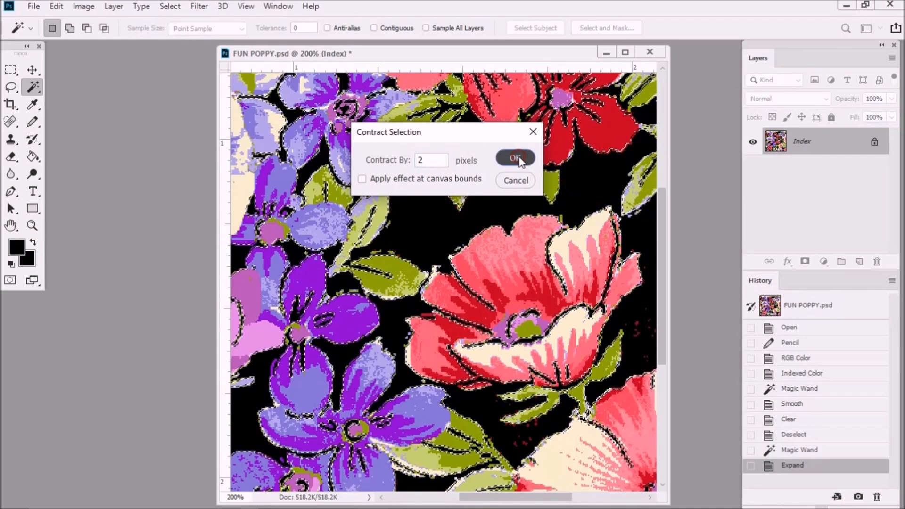
left_click(514, 158)
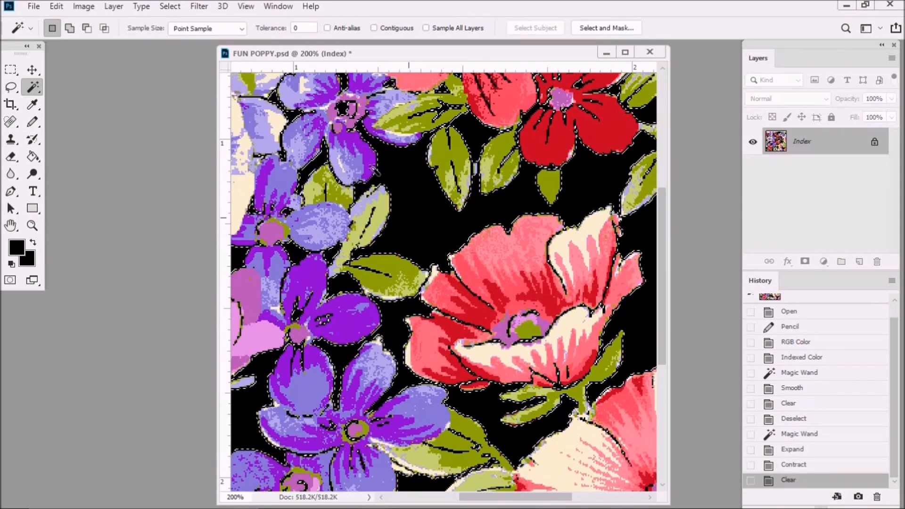
Step: Deselect again, leaving the floral design on a clean solid black ground
left_click(170, 7)
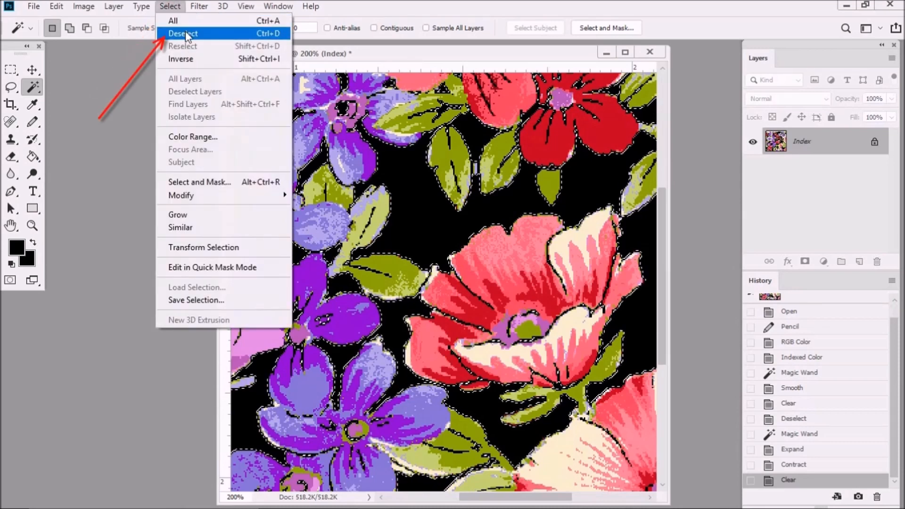
left_click(183, 33)
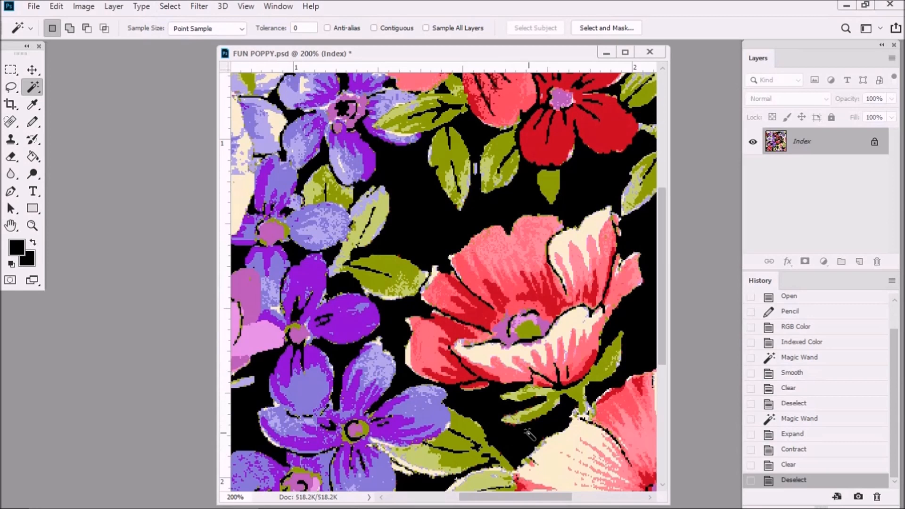
mouse_move(692, 386)
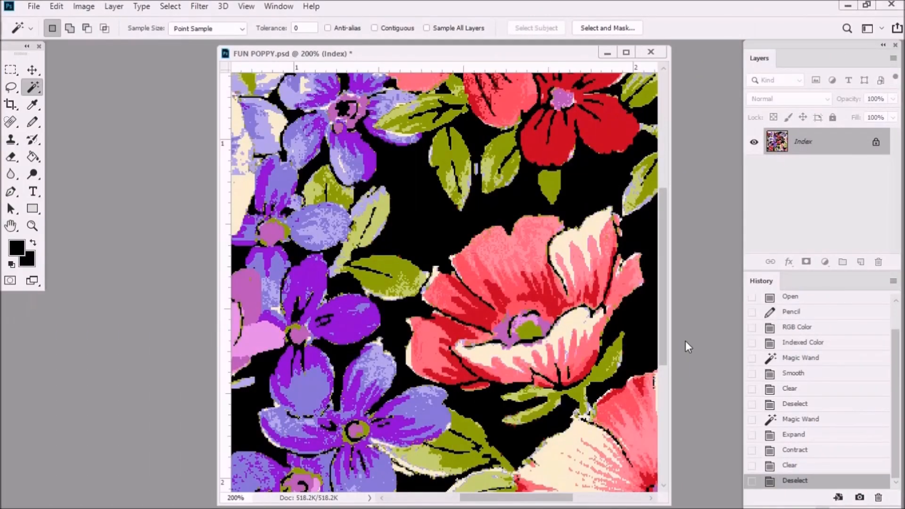
mouse_move(684, 326)
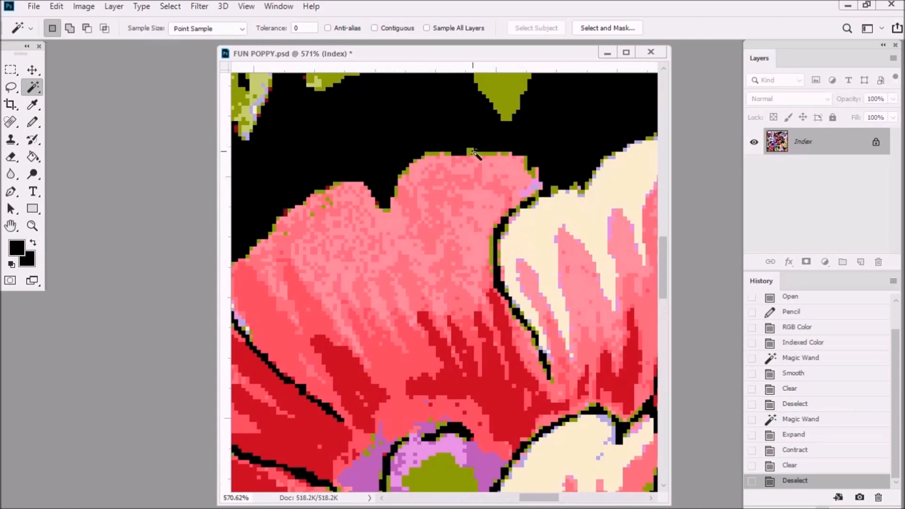
mouse_move(496, 294)
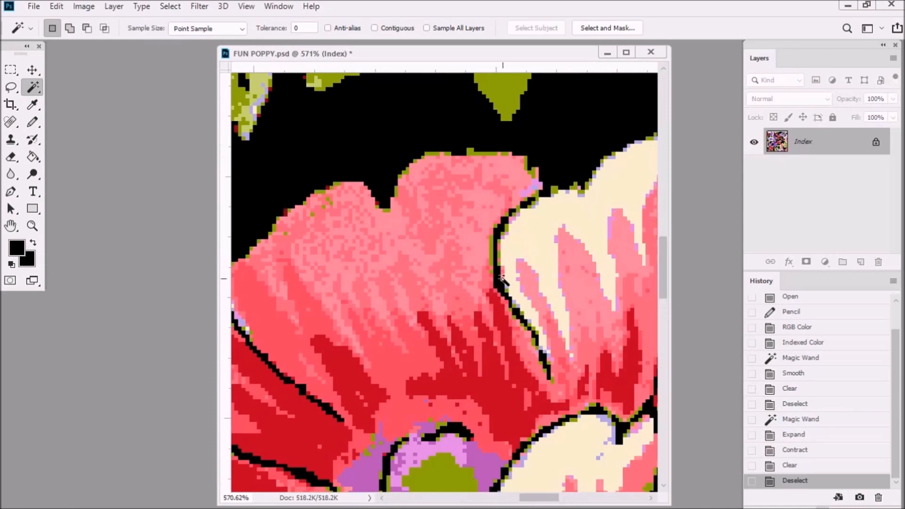
mouse_move(487, 263)
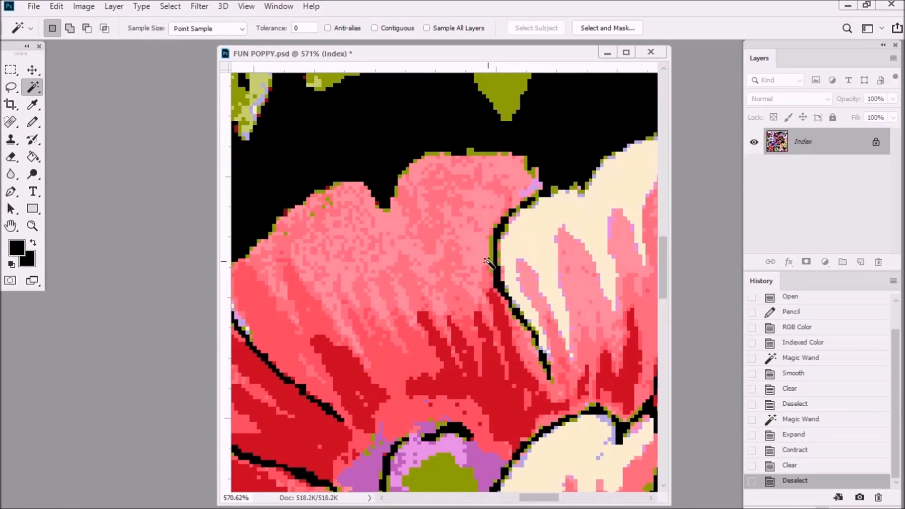